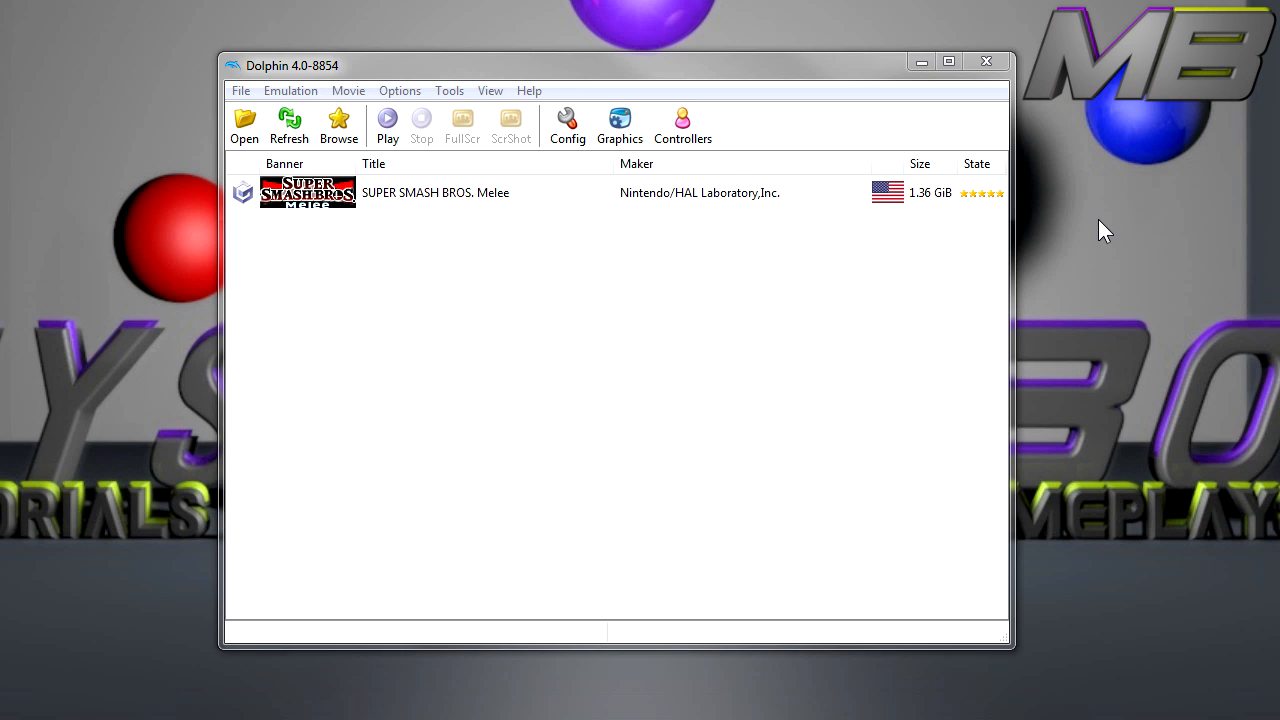
mouse_move(538, 272)
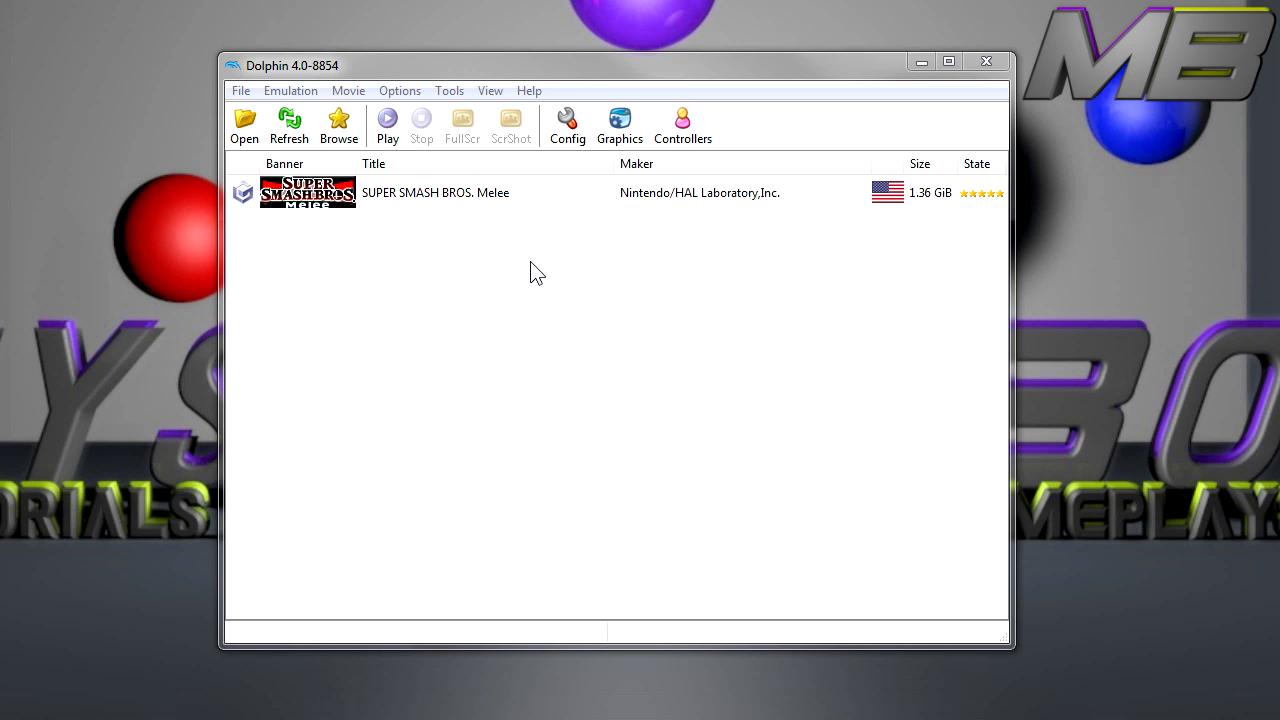
mouse_move(512, 210)
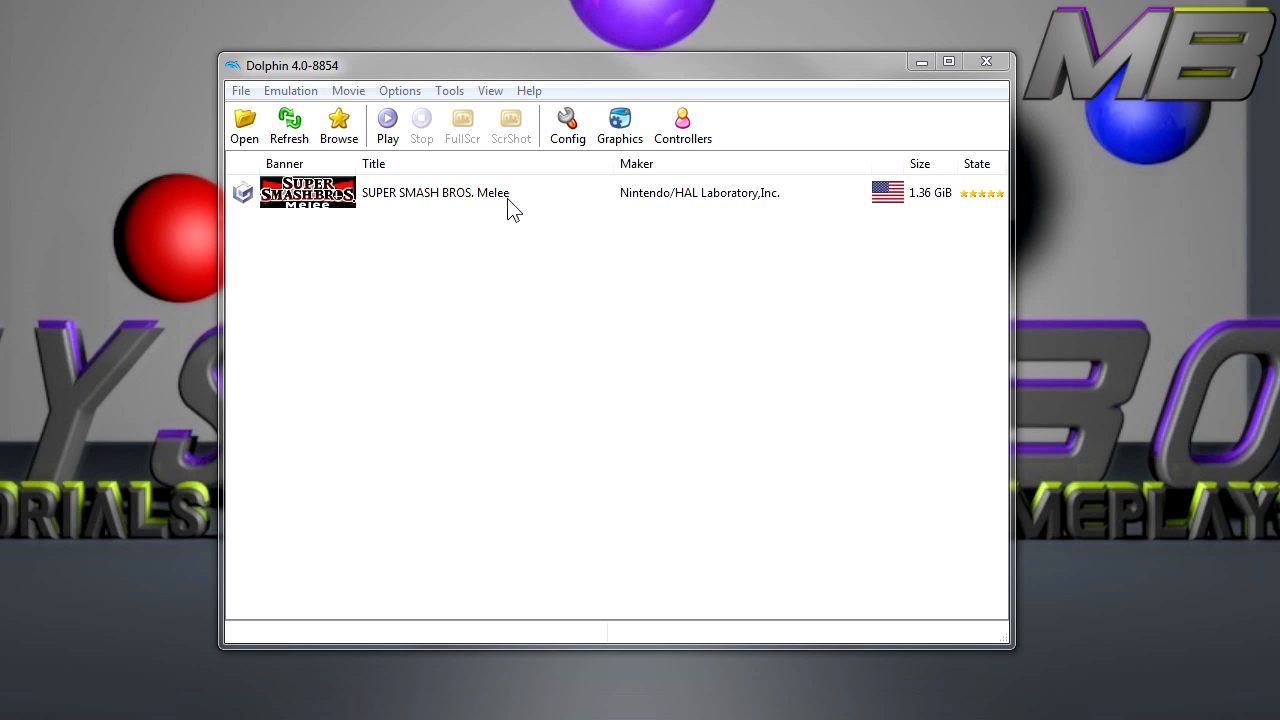
mouse_move(418, 204)
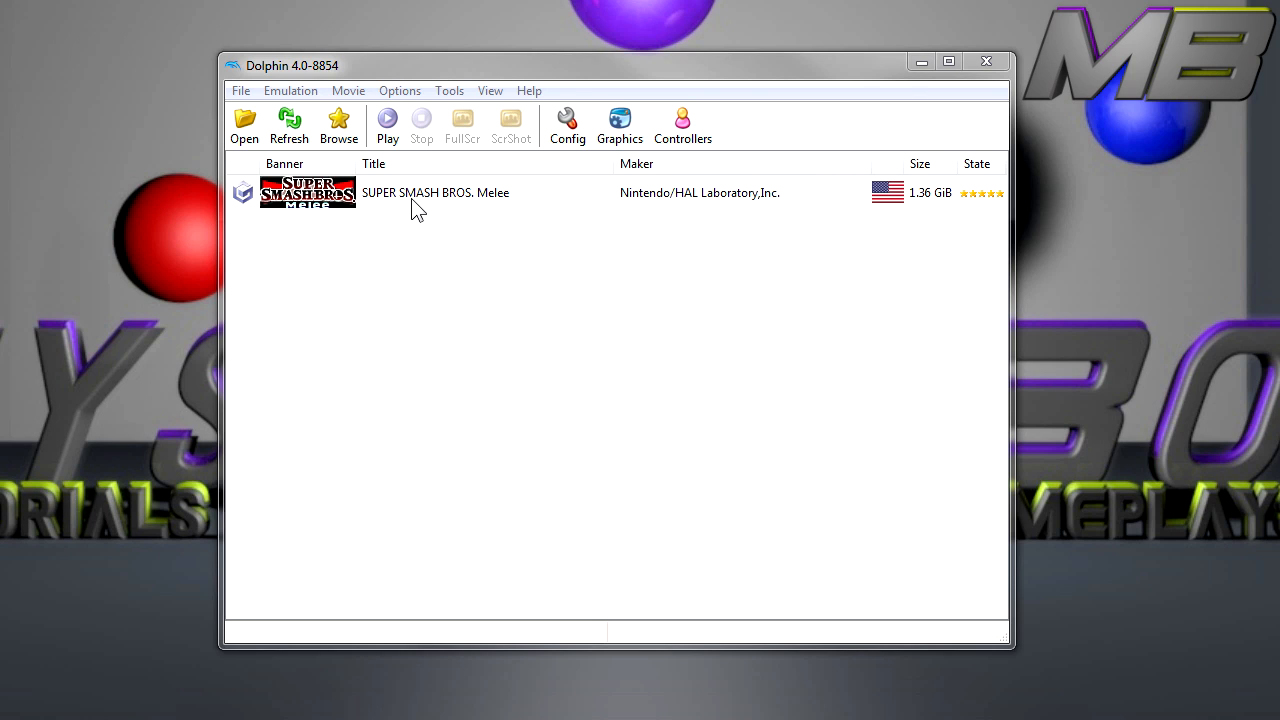
mouse_move(408, 204)
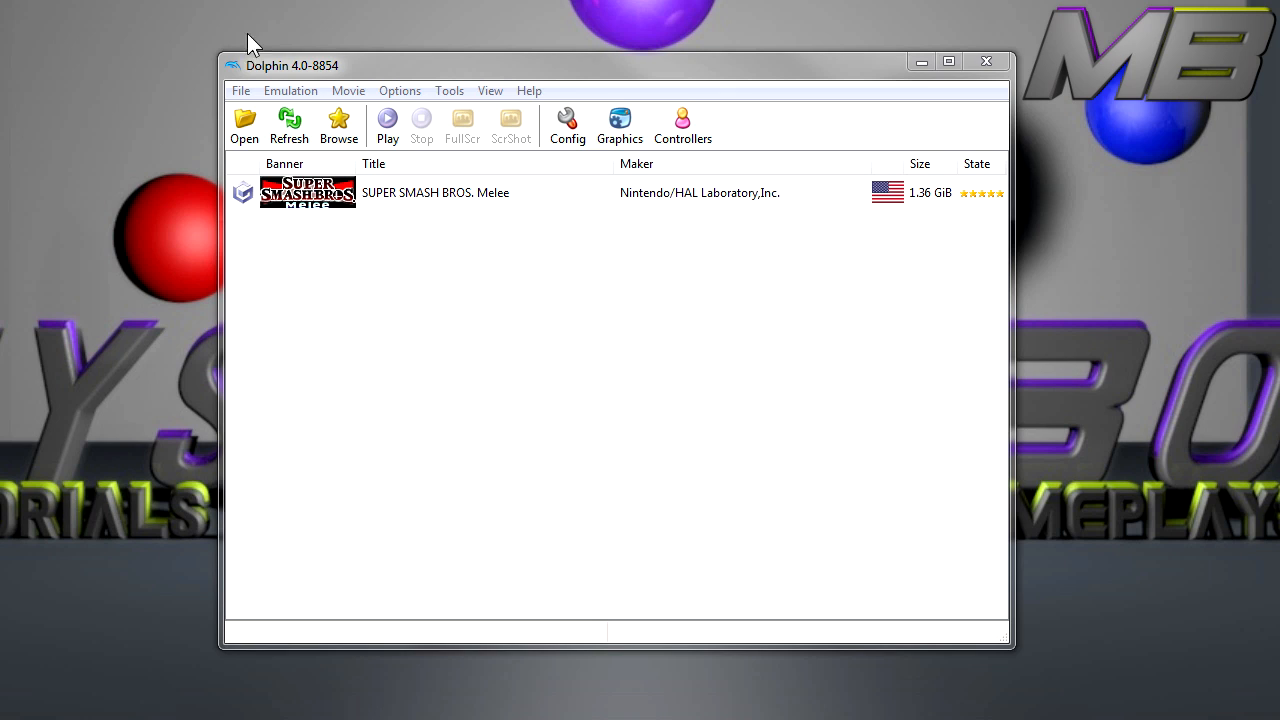
mouse_move(130, 170)
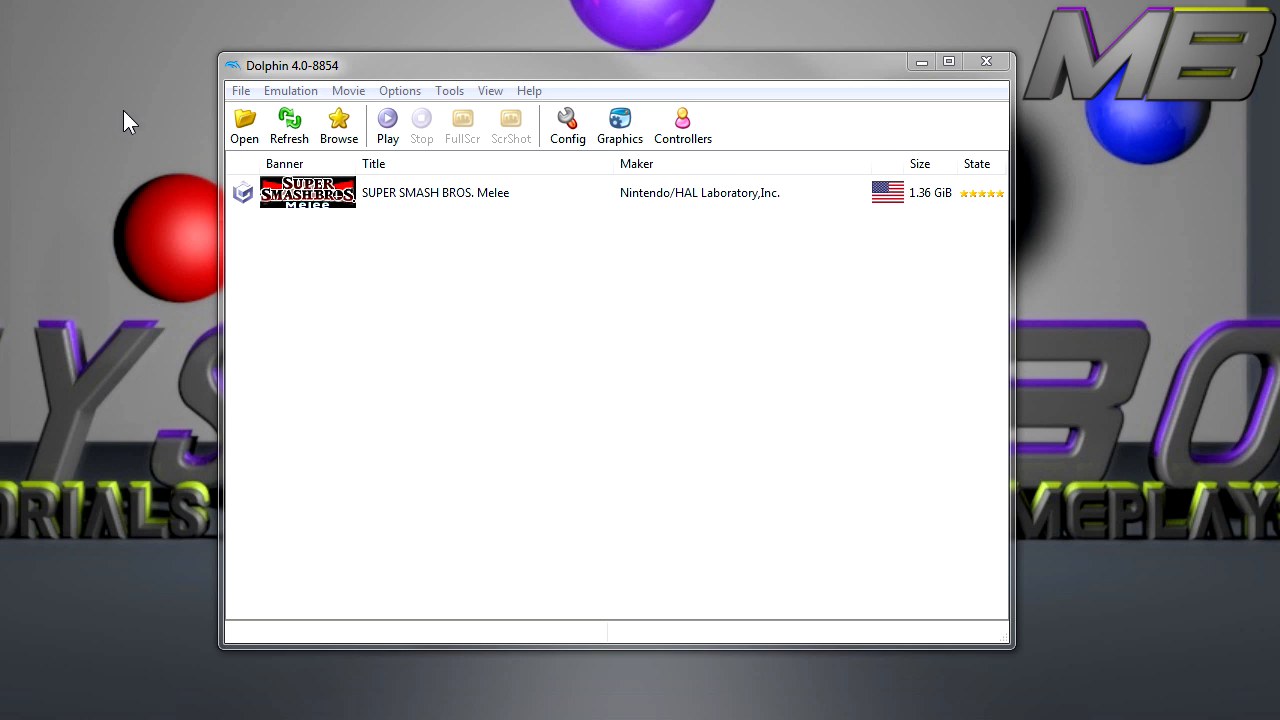
mouse_move(116, 212)
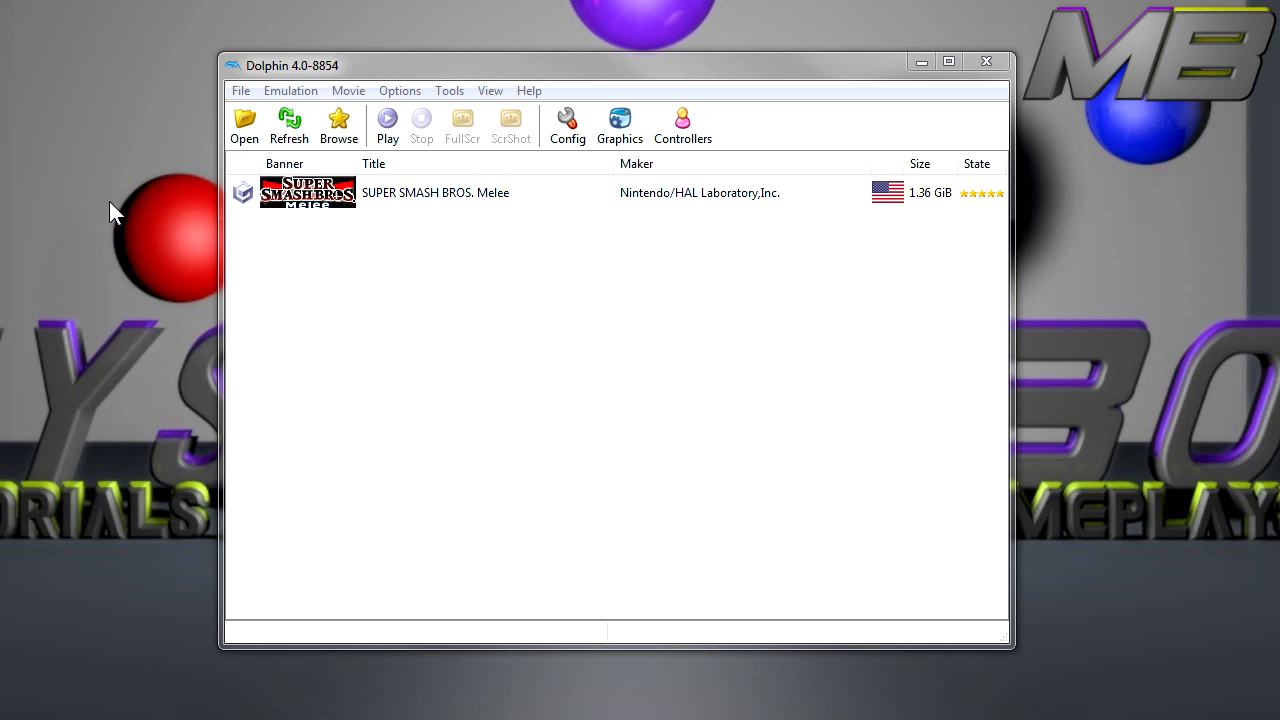
mouse_move(508, 224)
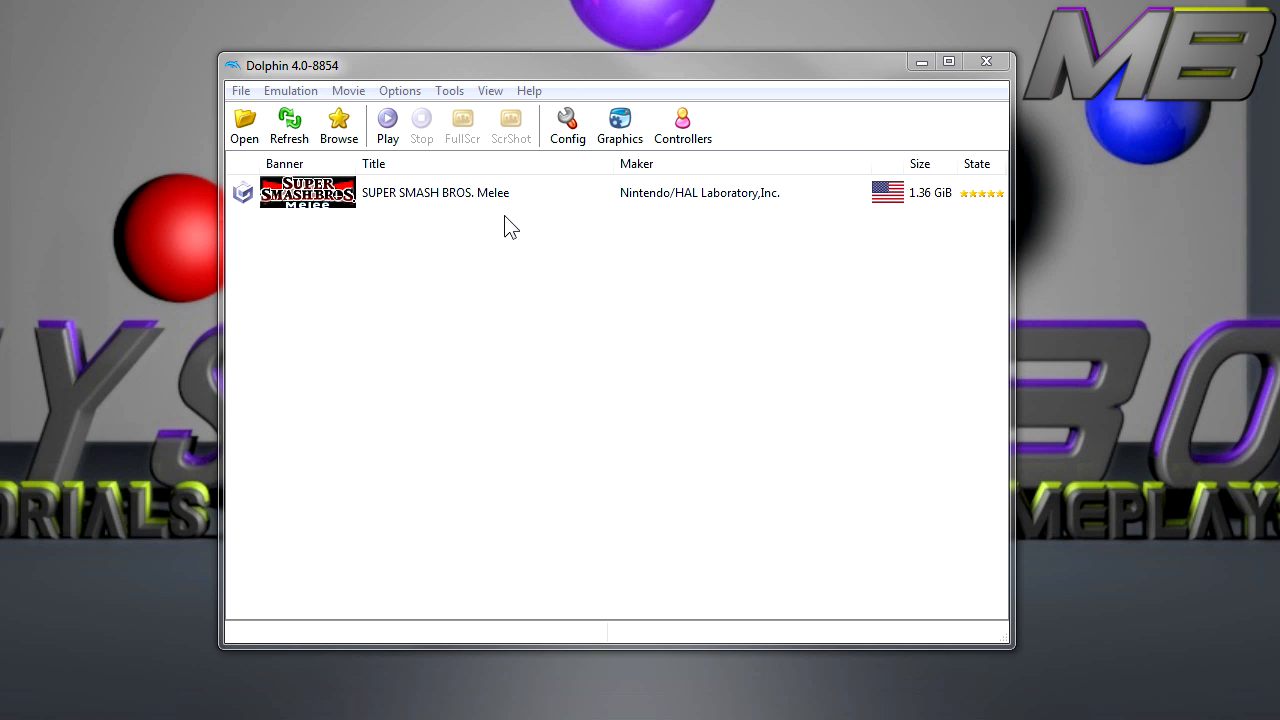
mouse_move(540, 198)
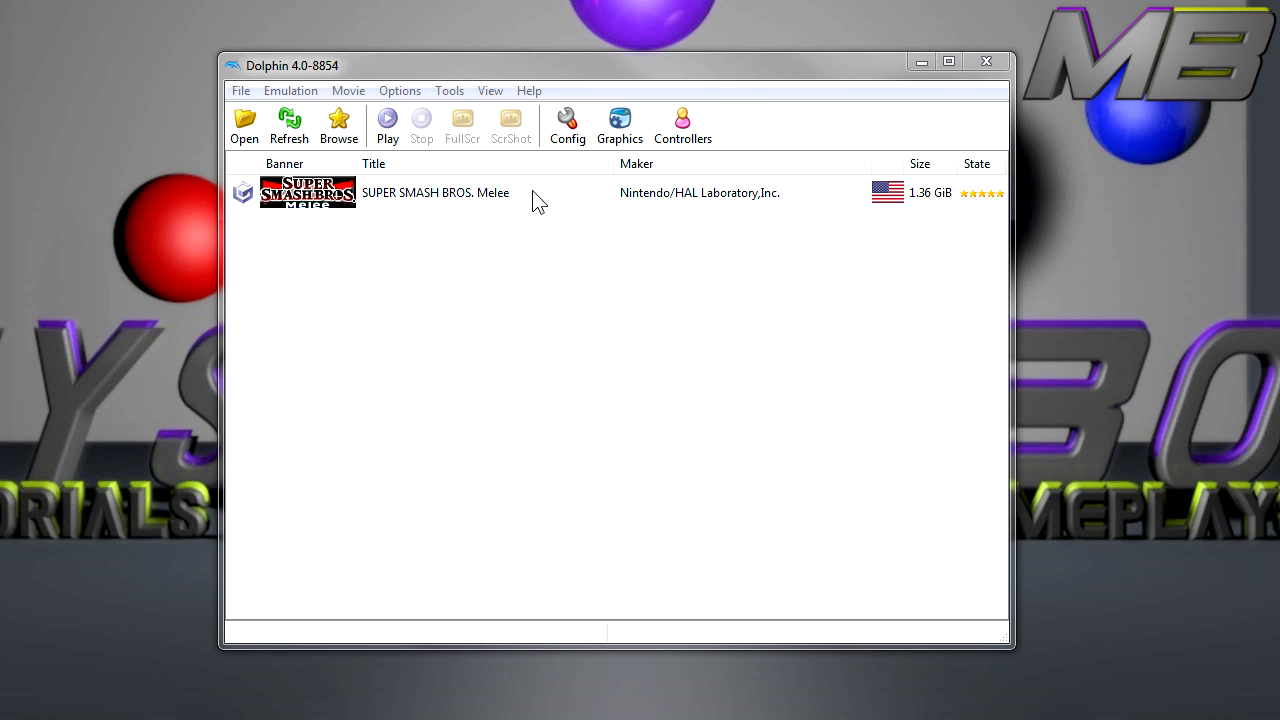
mouse_move(548, 206)
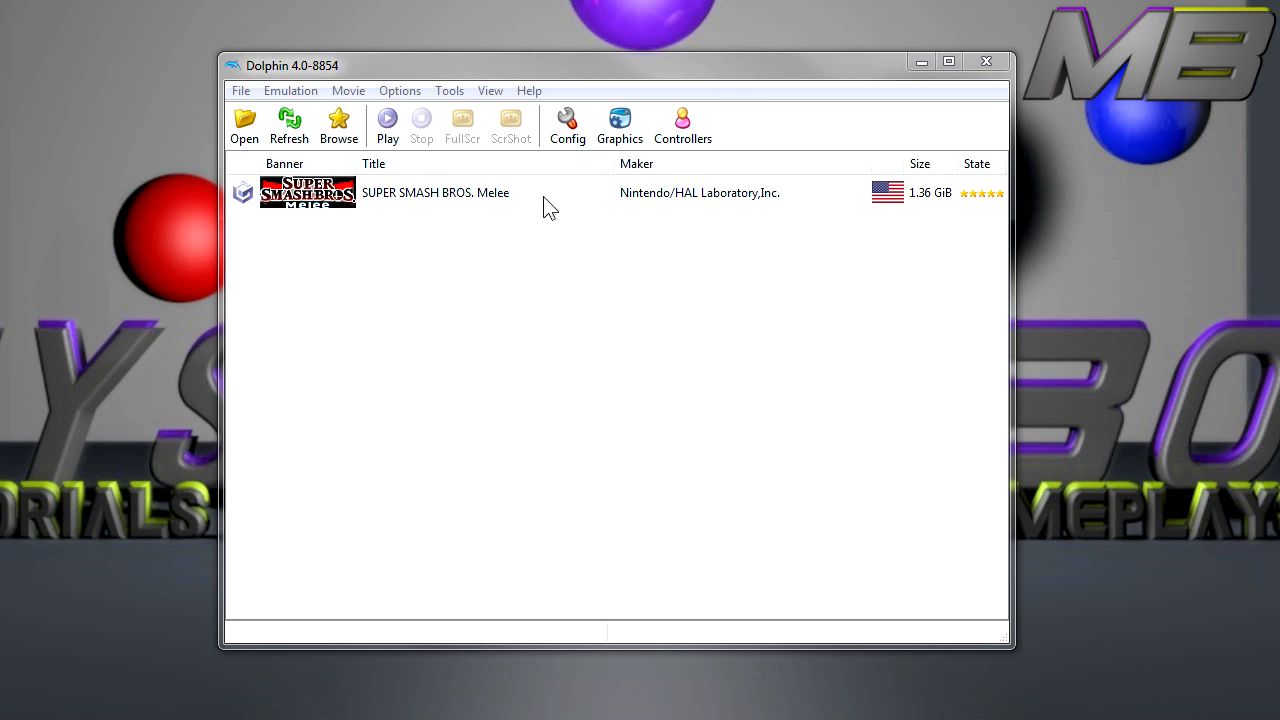
mouse_move(552, 206)
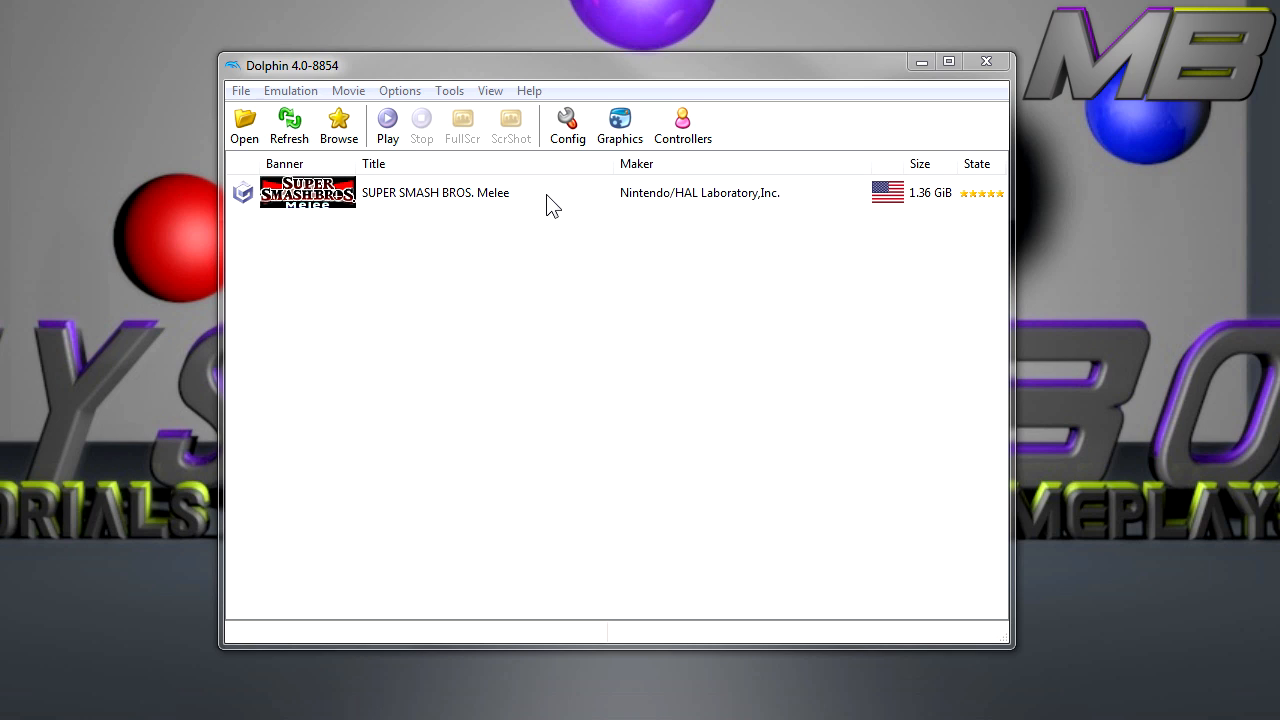
mouse_move(512, 206)
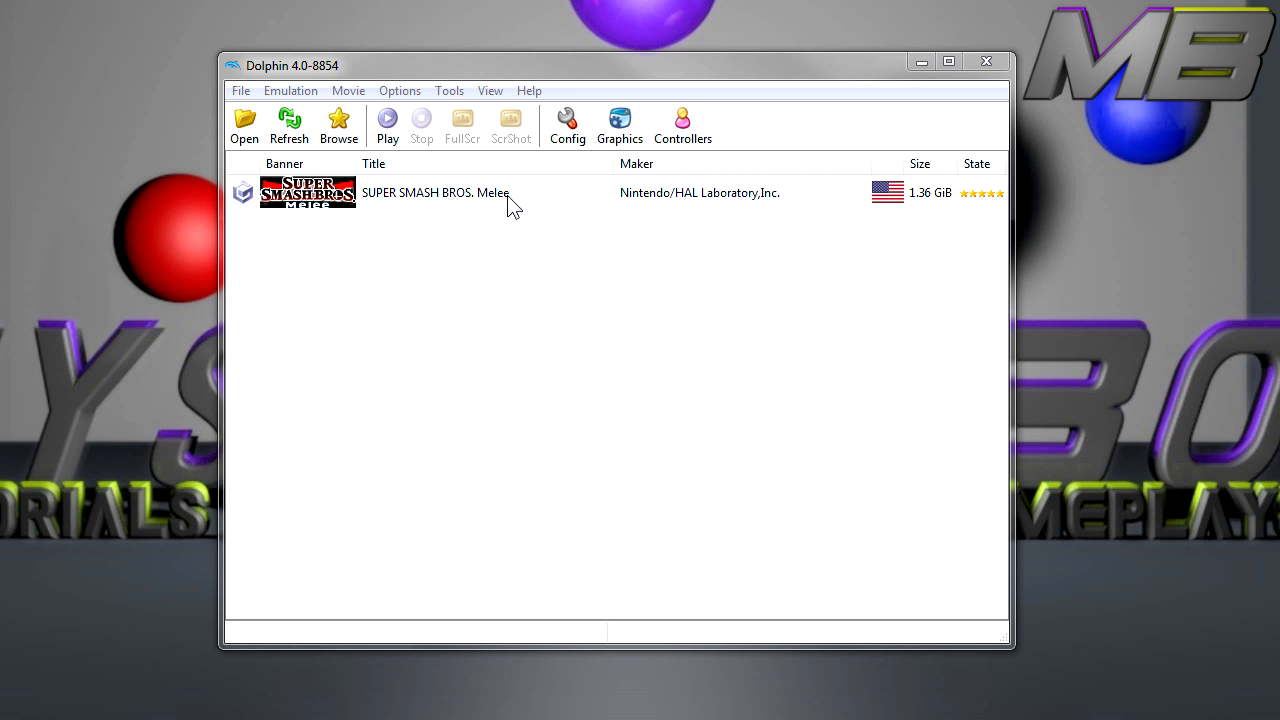
mouse_move(574, 230)
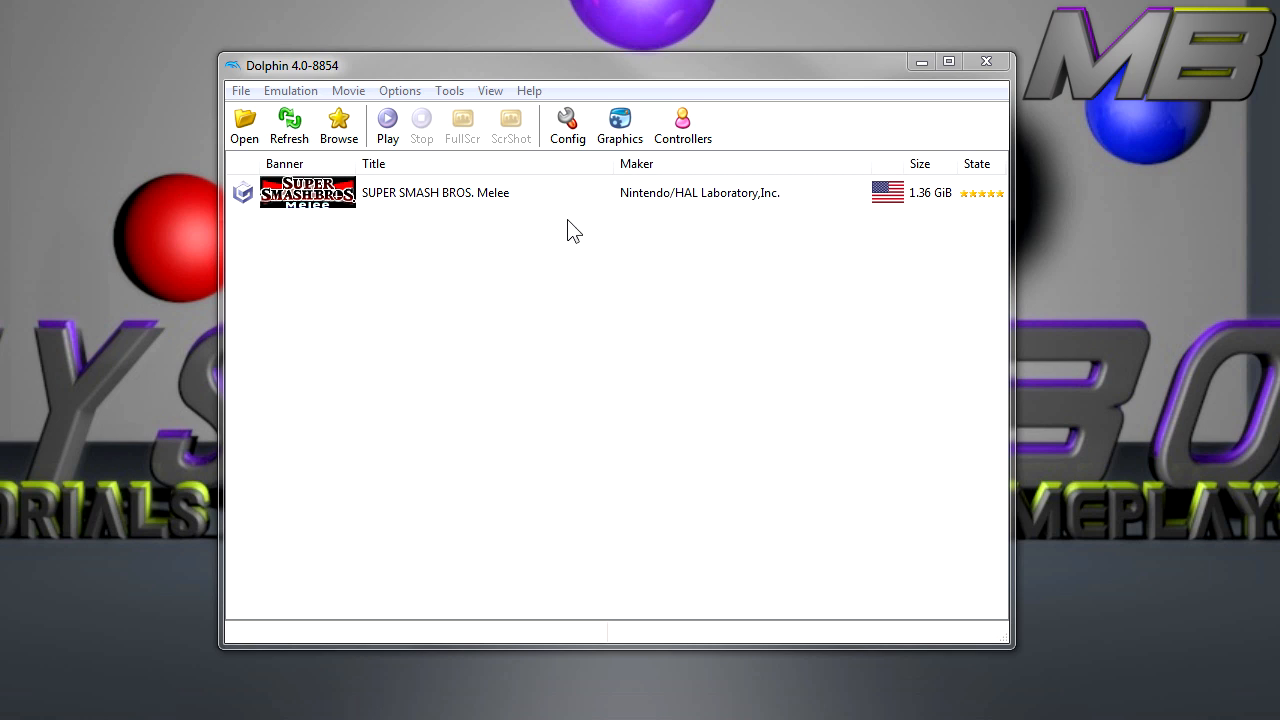
mouse_move(518, 320)
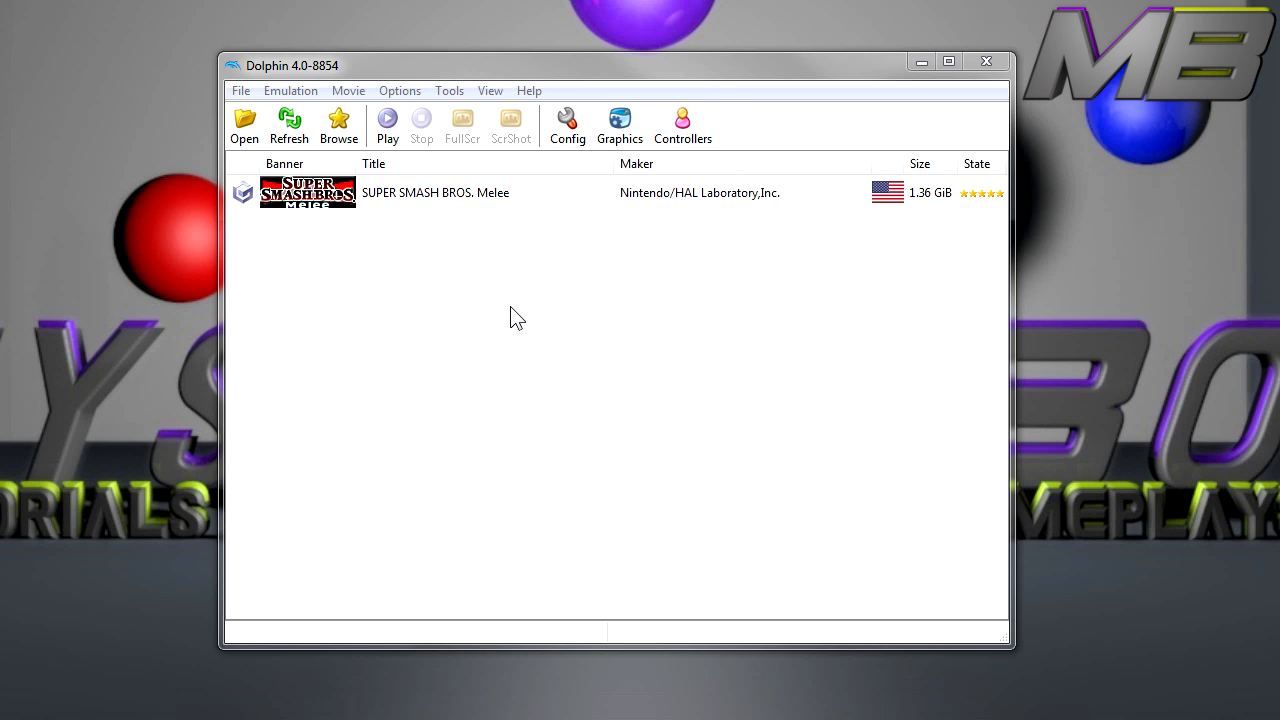
mouse_move(532, 206)
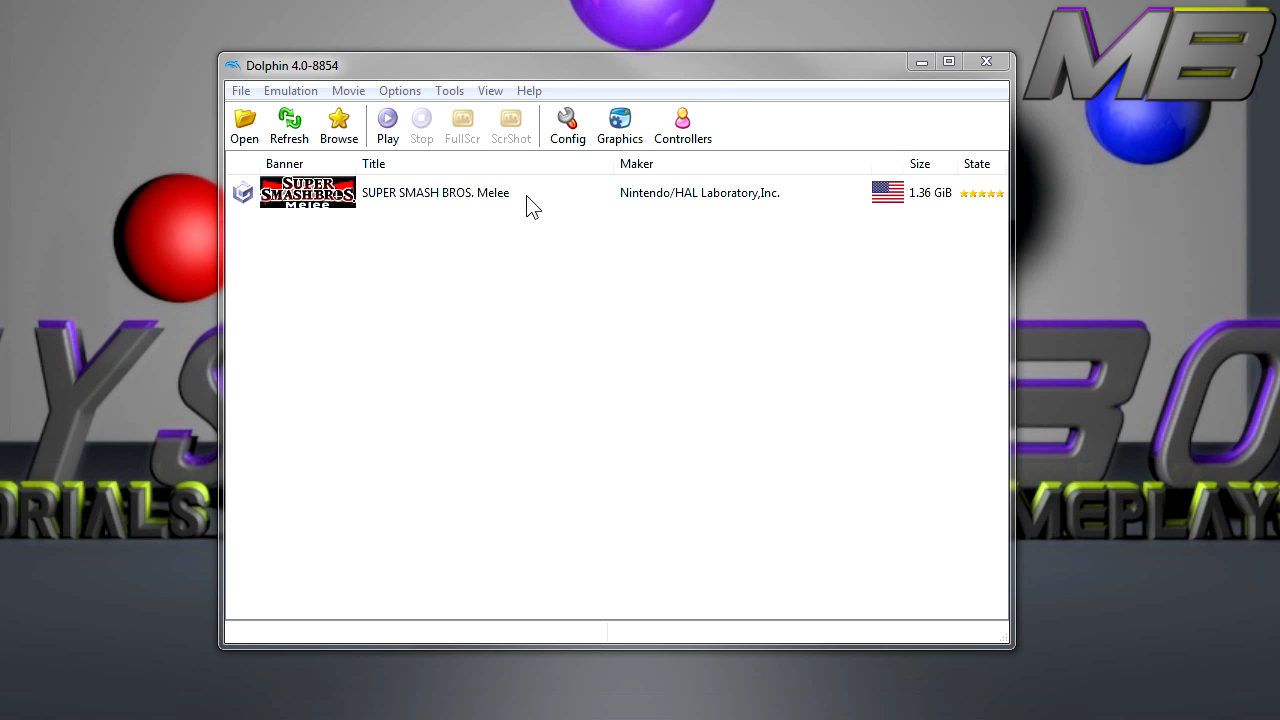
mouse_move(496, 232)
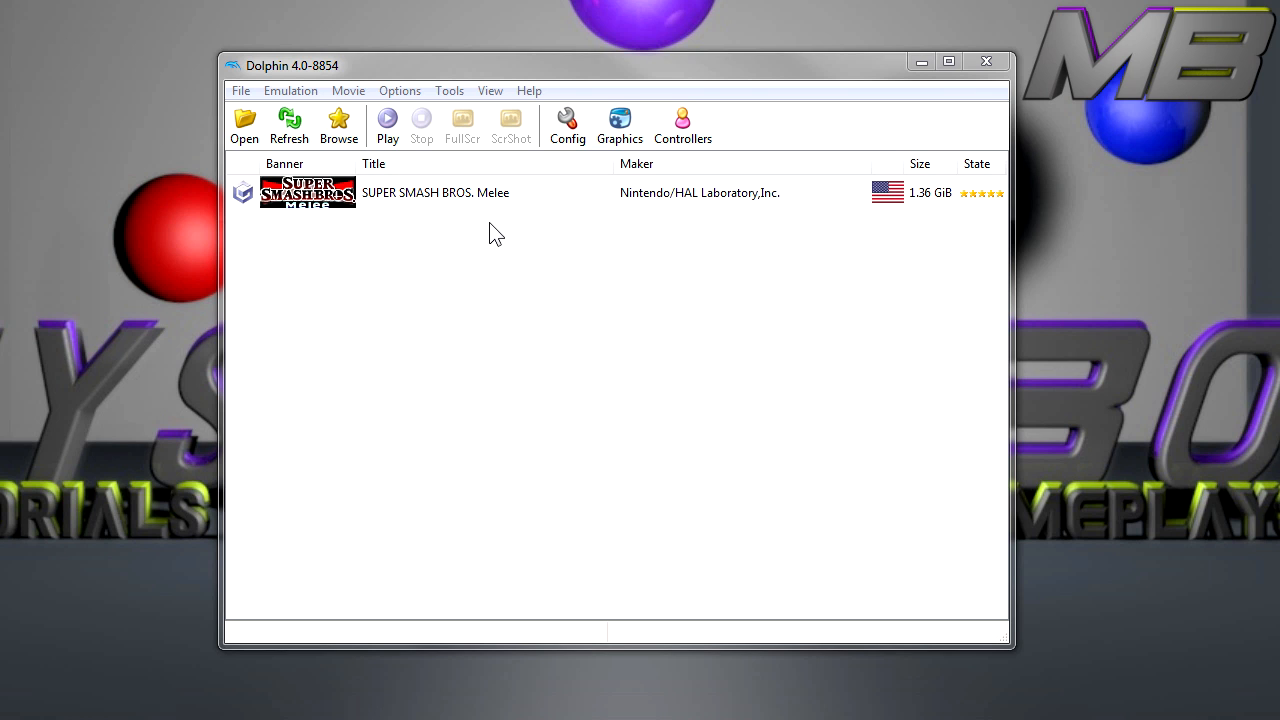
mouse_move(590, 264)
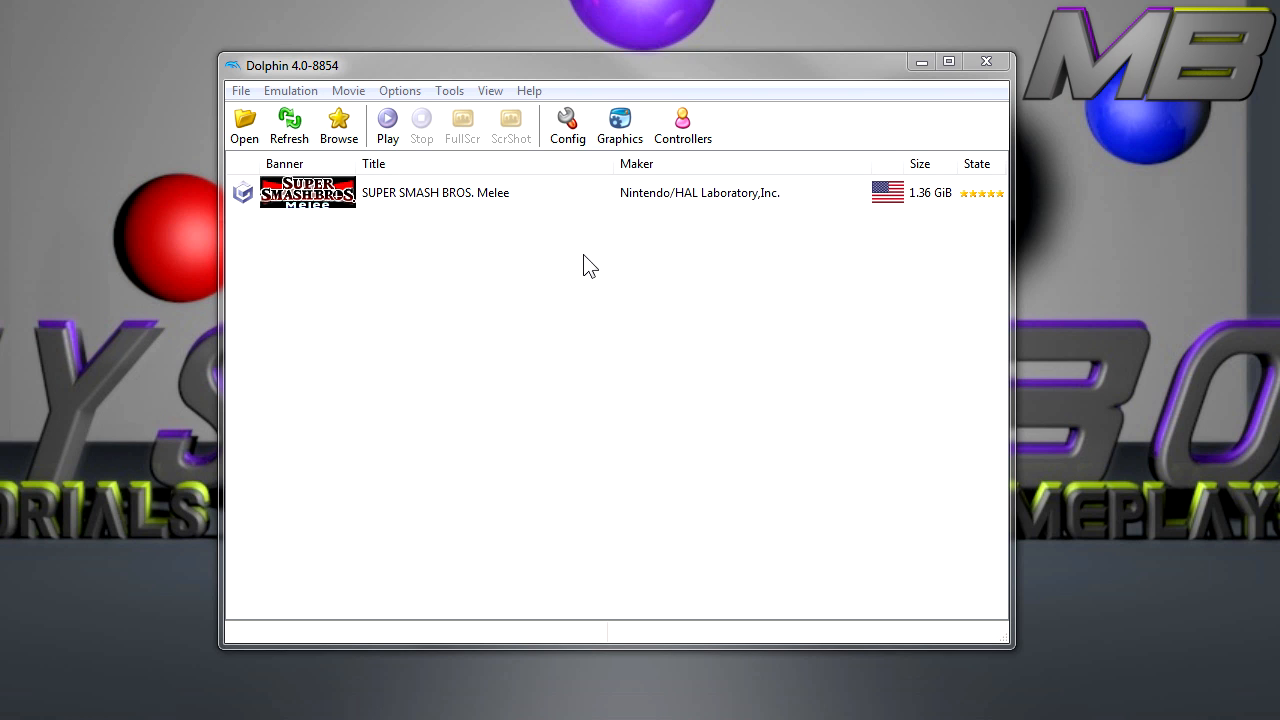
Bring up the Properties window for Super Smash Bros. Melee from the game list.
left_click(338, 124)
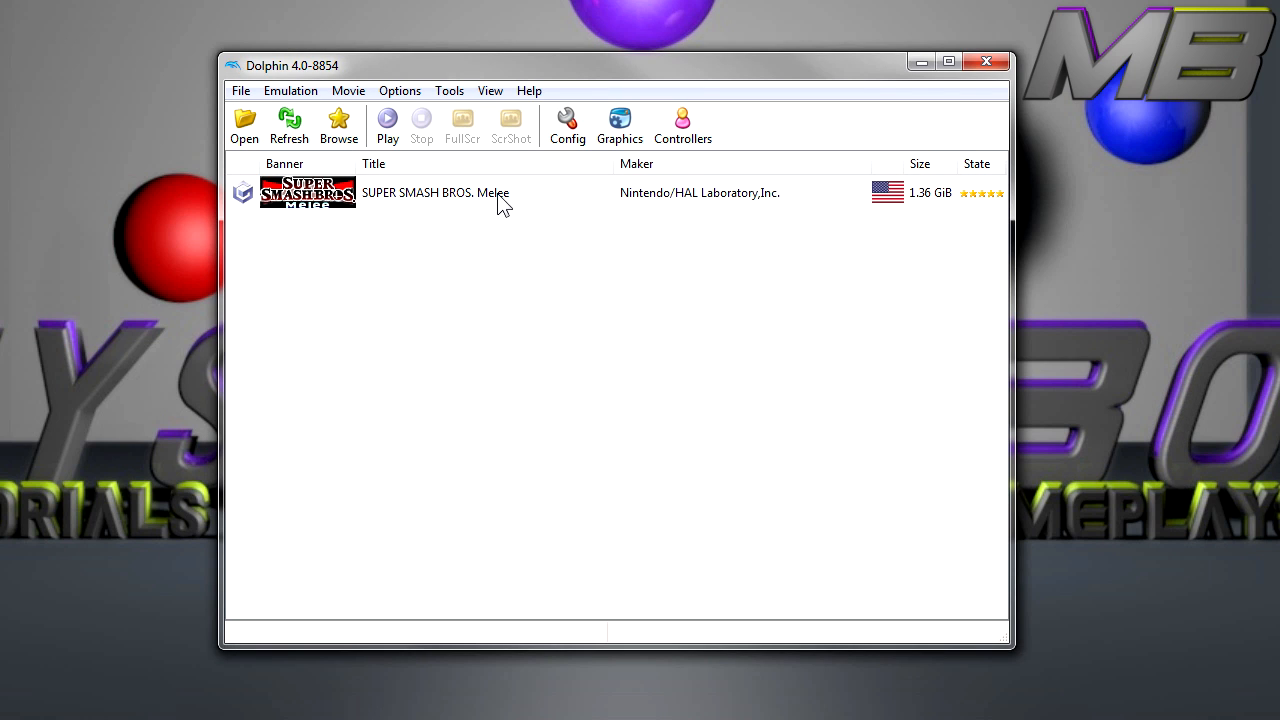
left_click(500, 192)
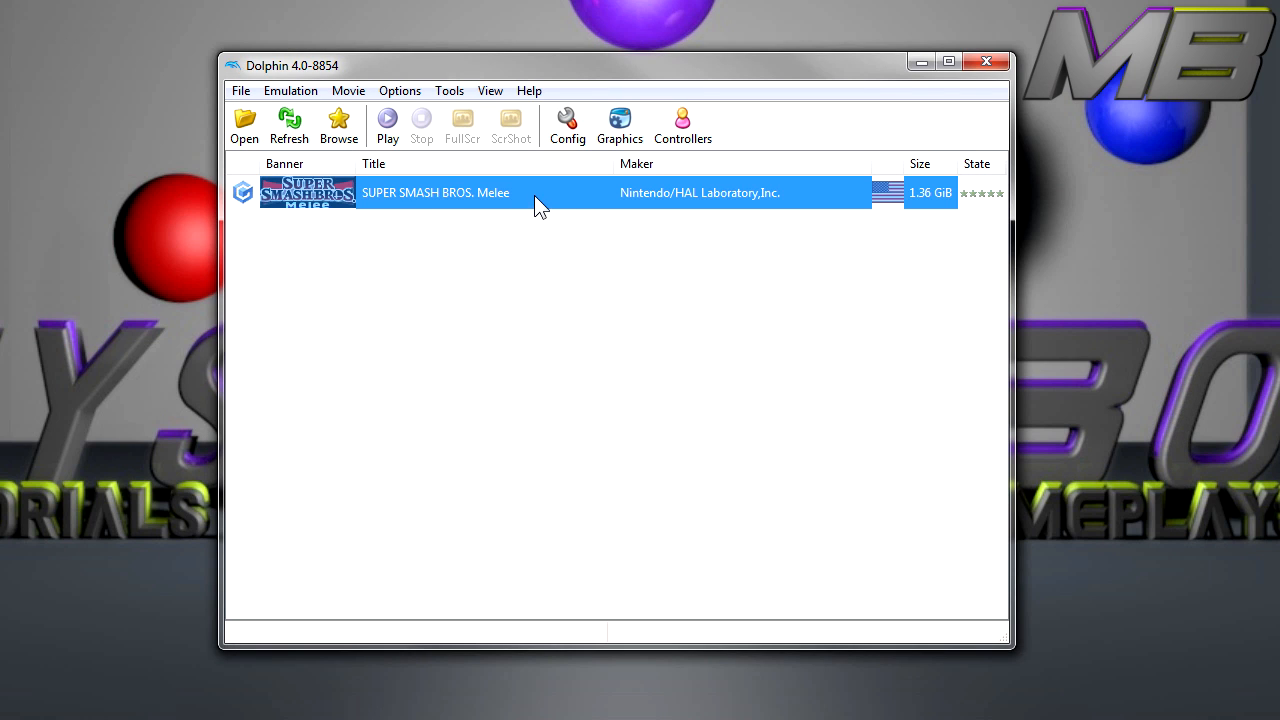
right_click(540, 204)
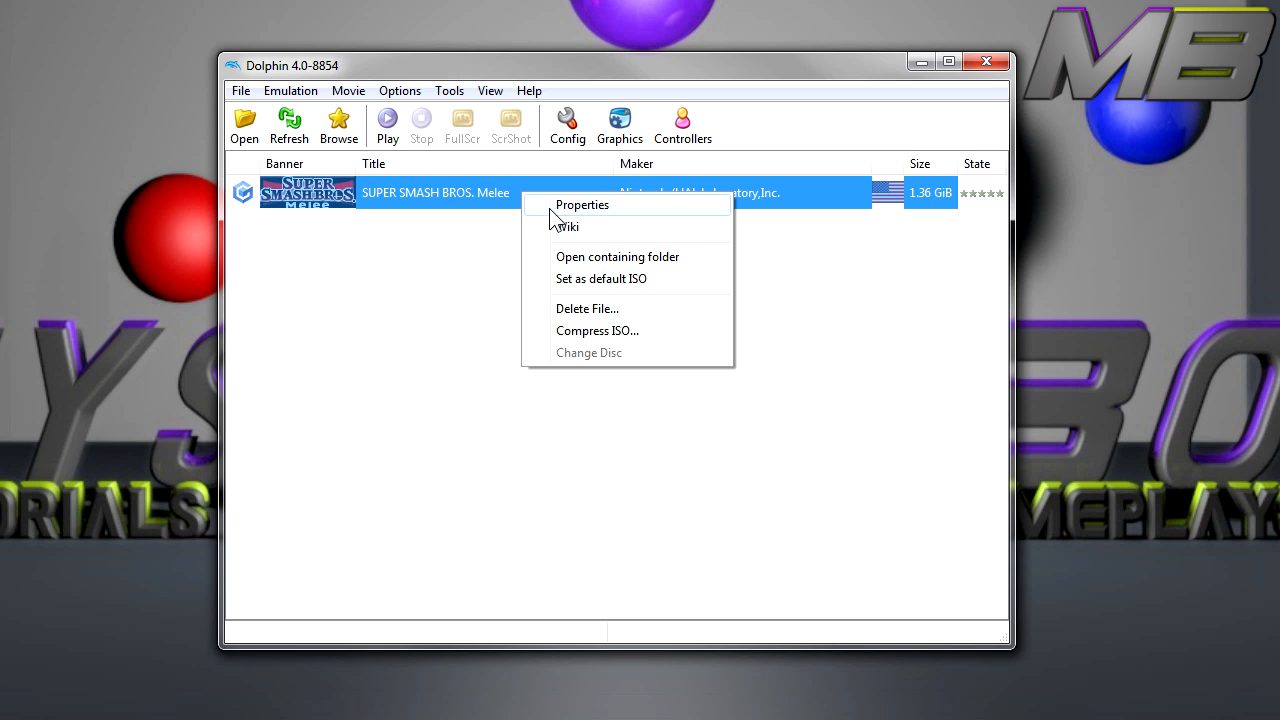
left_click(580, 204)
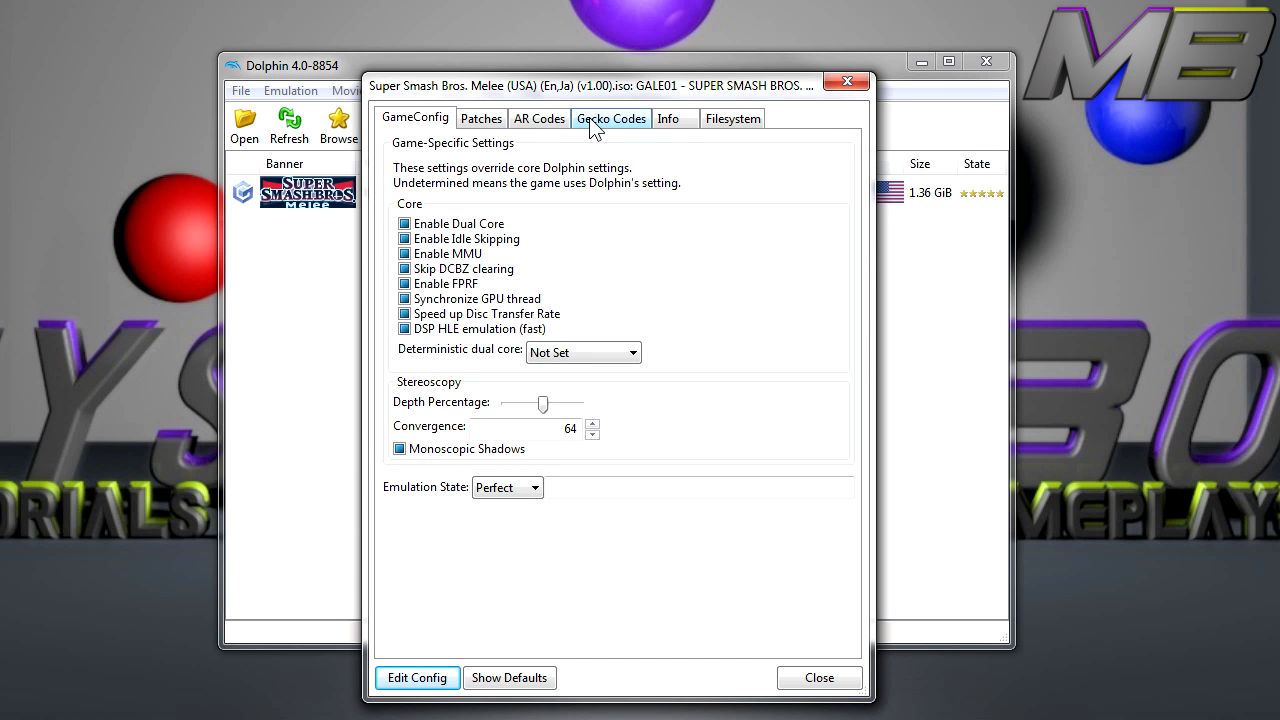
Show the Gecko Codes list and confirm 'Unlock All Characters and Stages' is enabled.
left_click(612, 118)
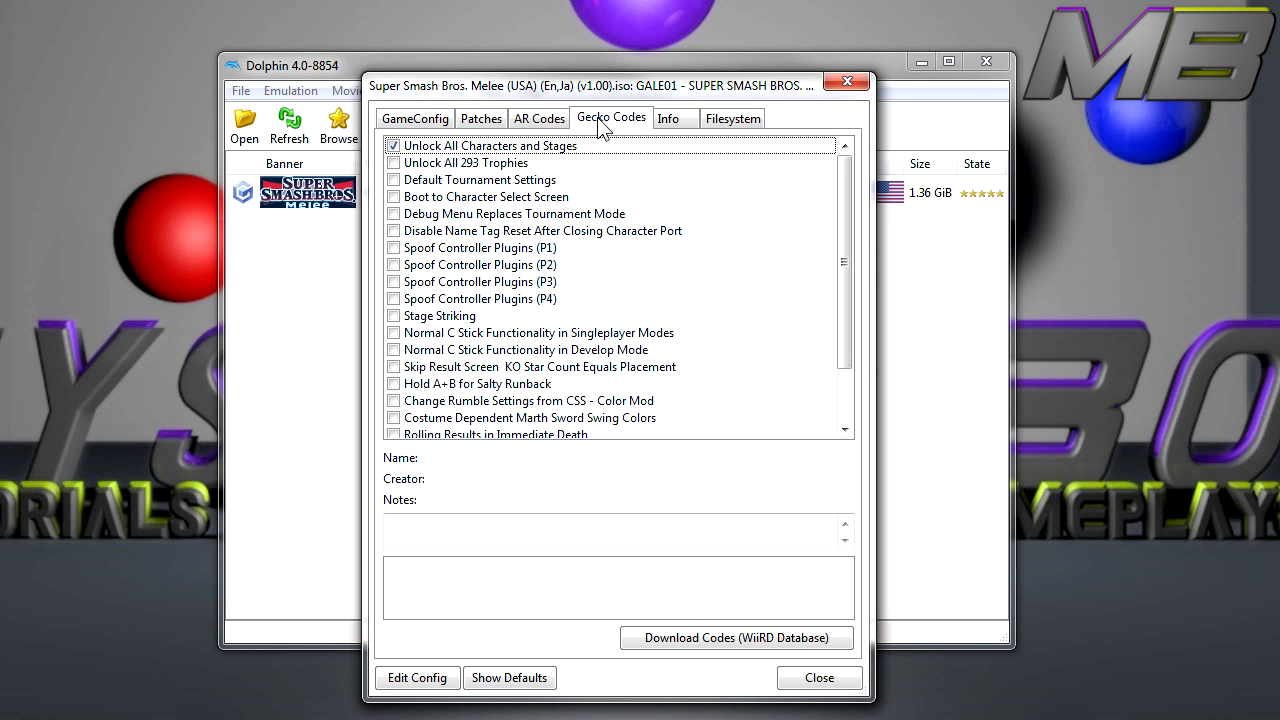
mouse_move(452, 152)
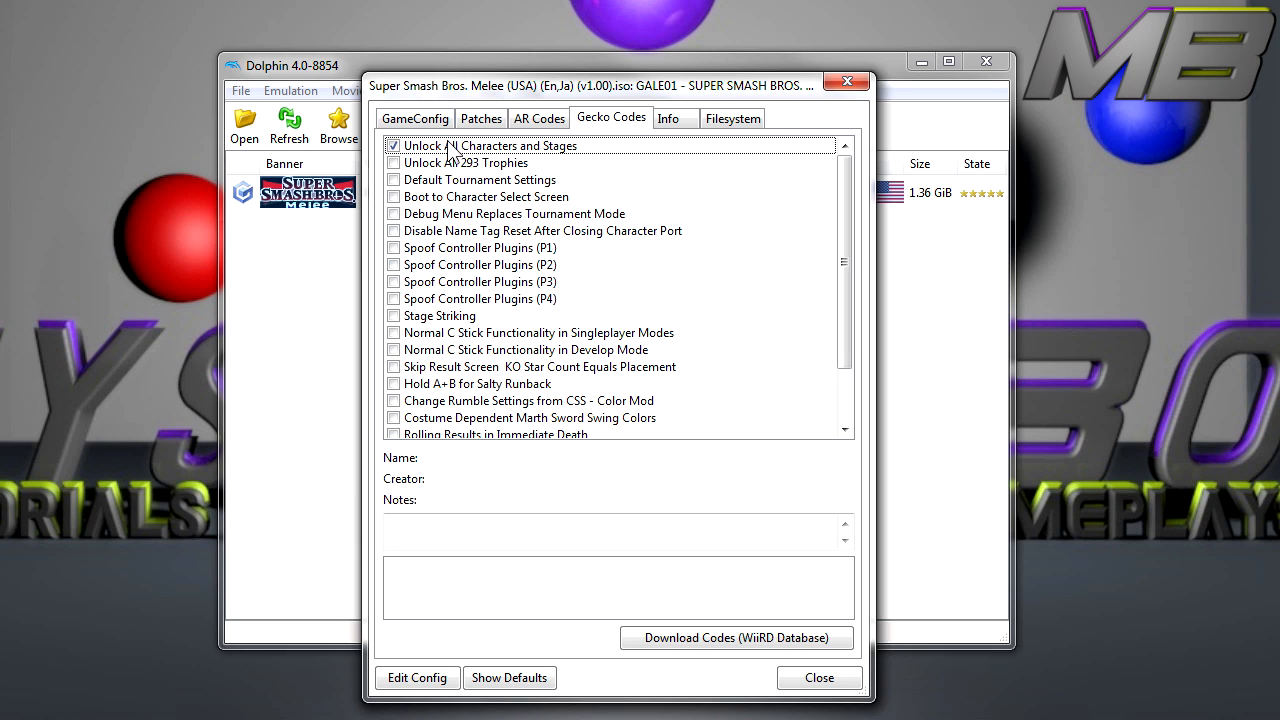
mouse_move(462, 248)
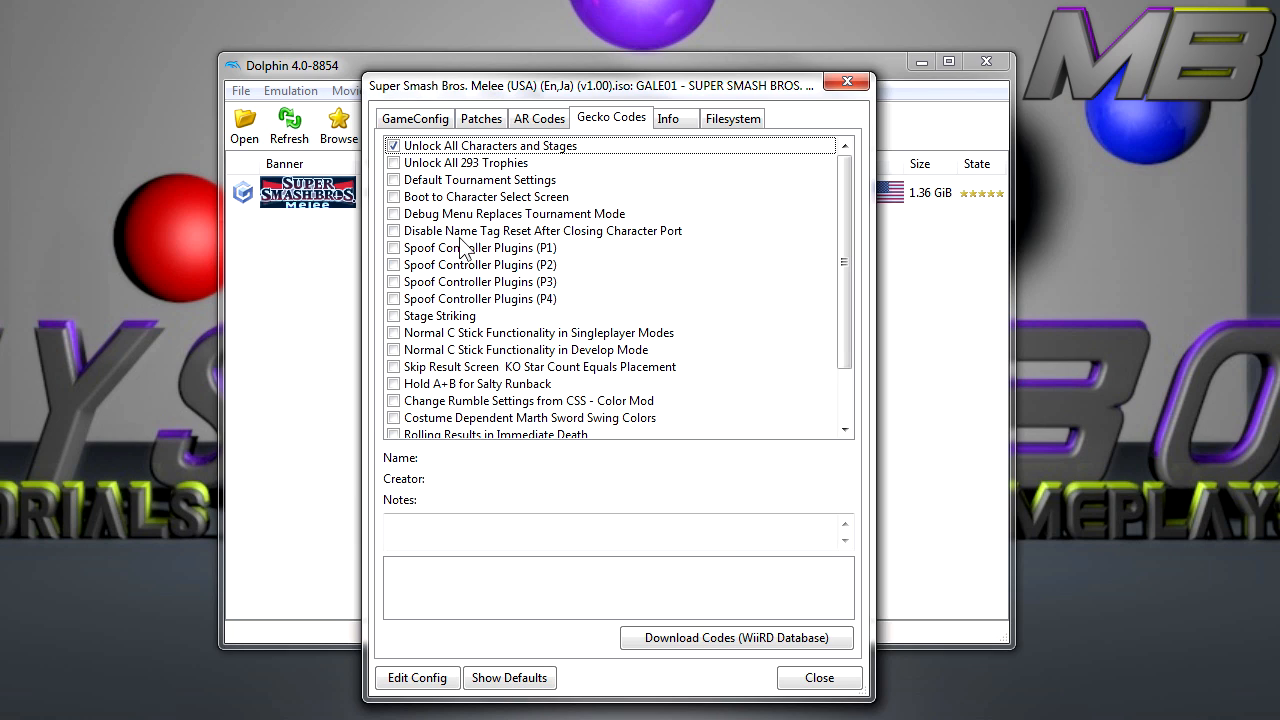
mouse_move(550, 192)
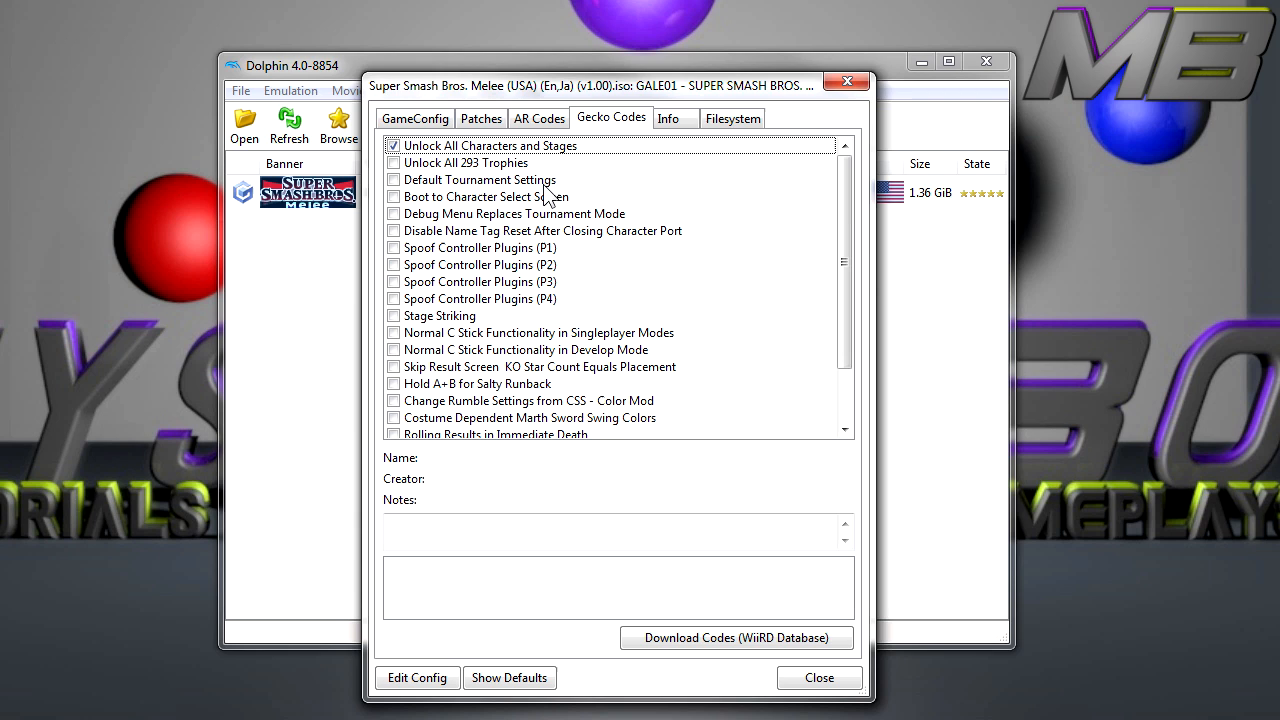
scroll("down", 3)
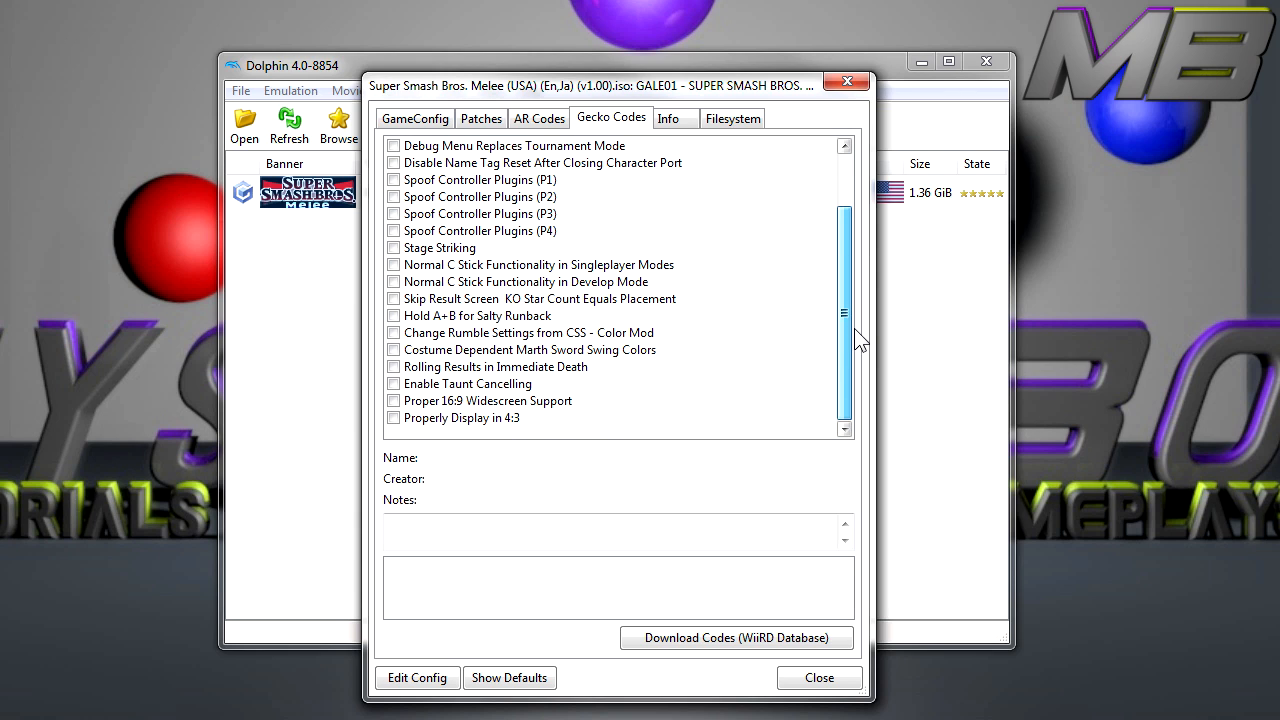
scroll("up", 3)
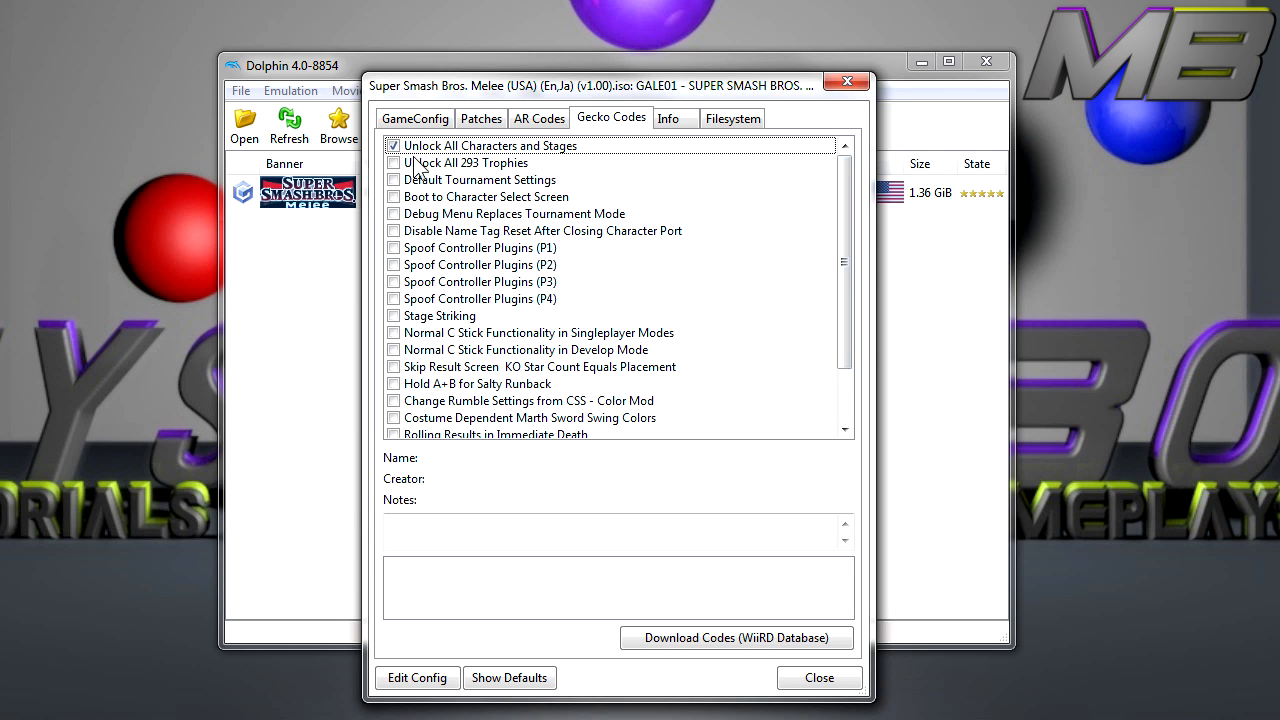
mouse_move(564, 402)
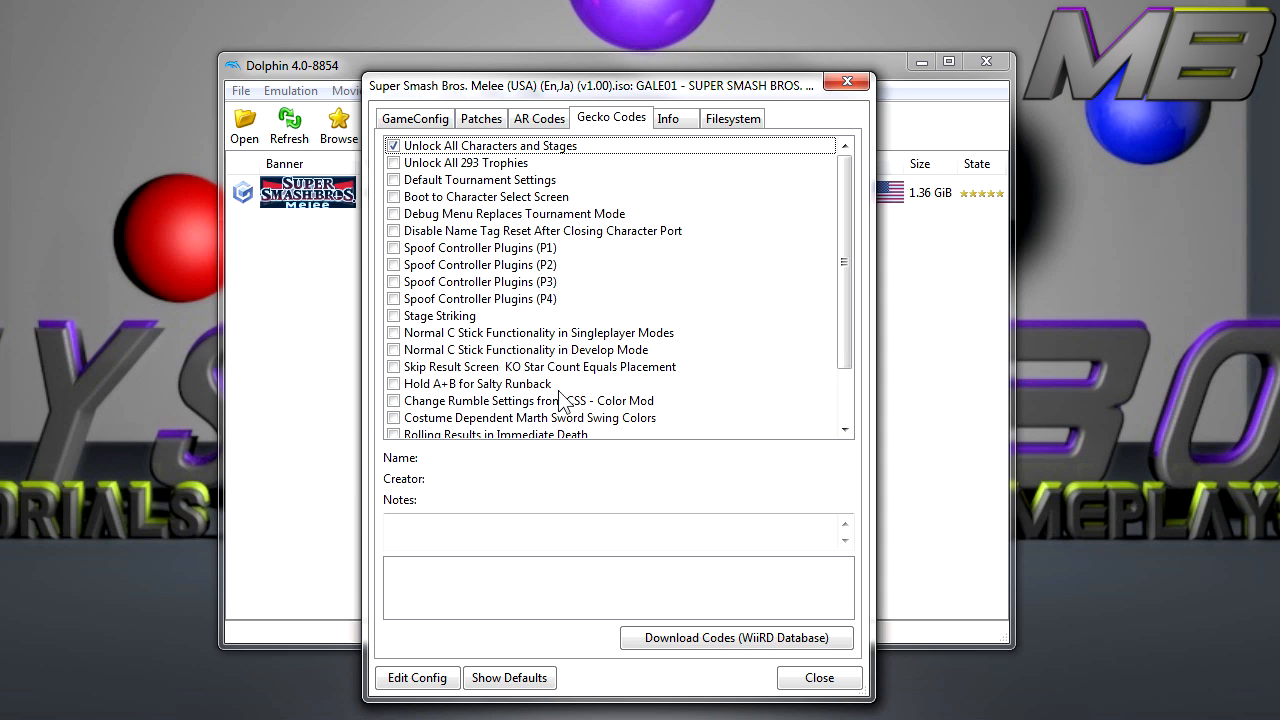
mouse_move(544, 264)
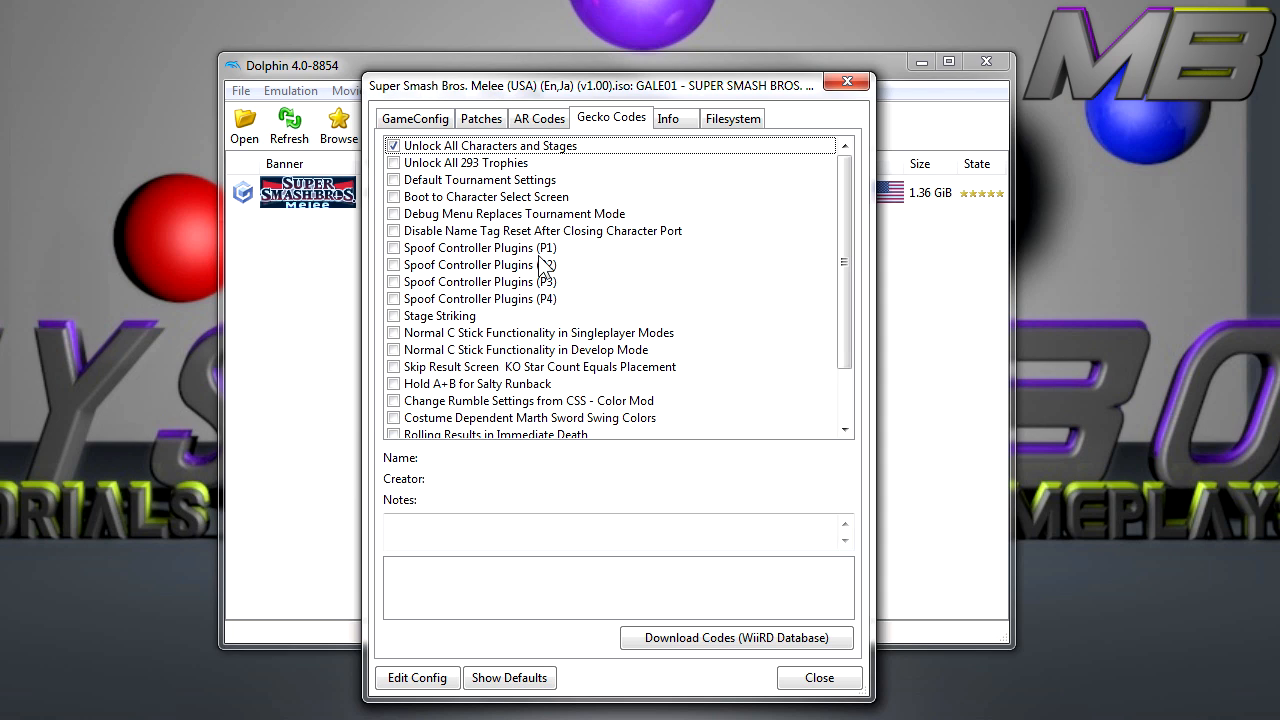
mouse_move(484, 178)
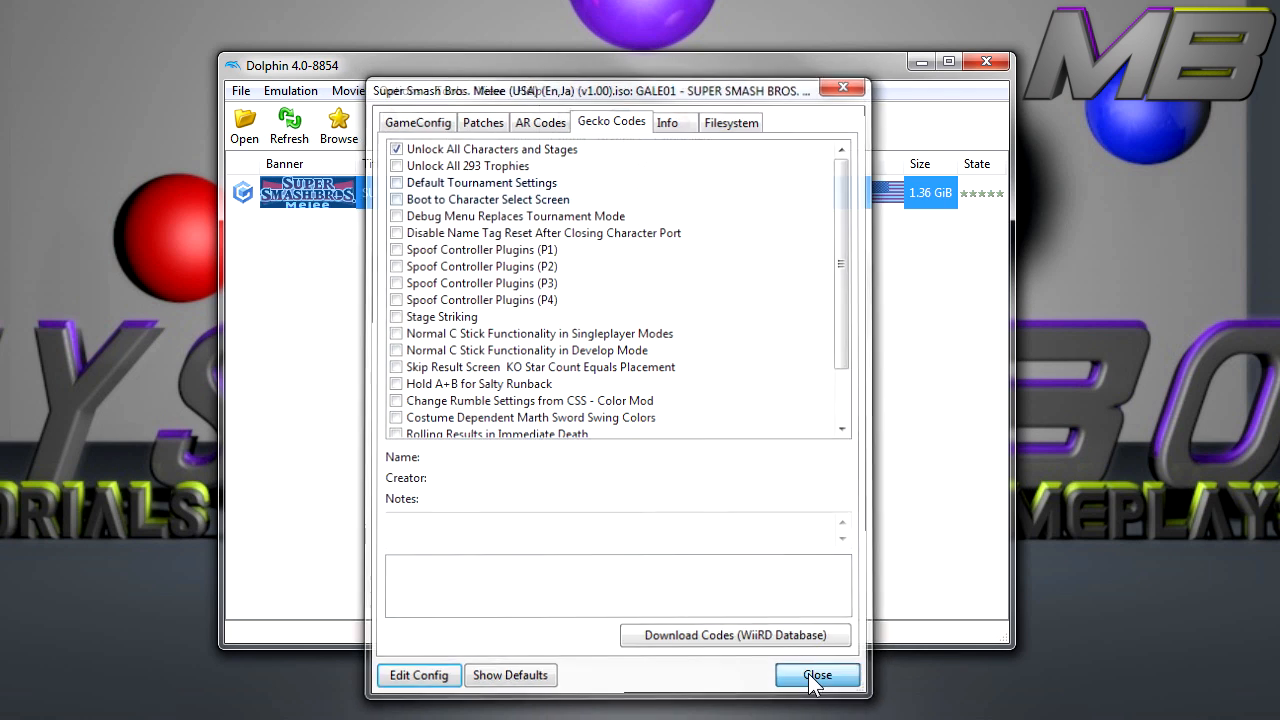
Close the Melee properties window, returning to the game list.
left_click(816, 676)
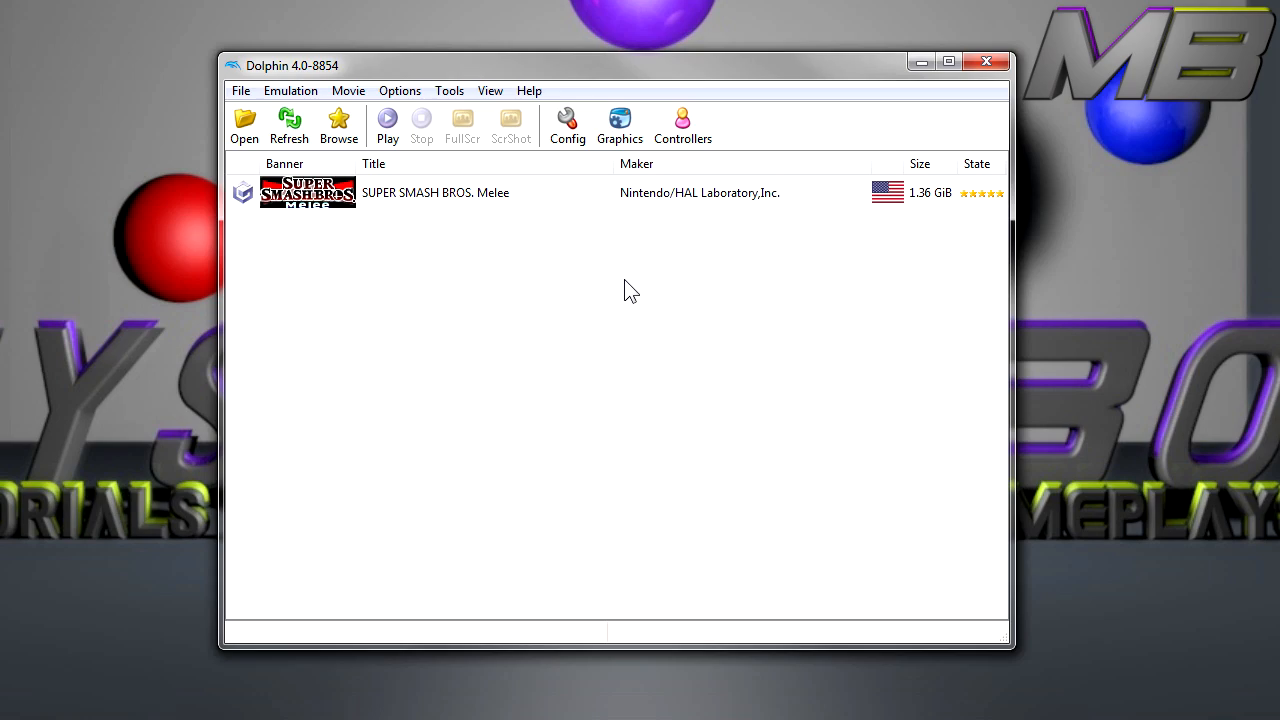
mouse_move(812, 336)
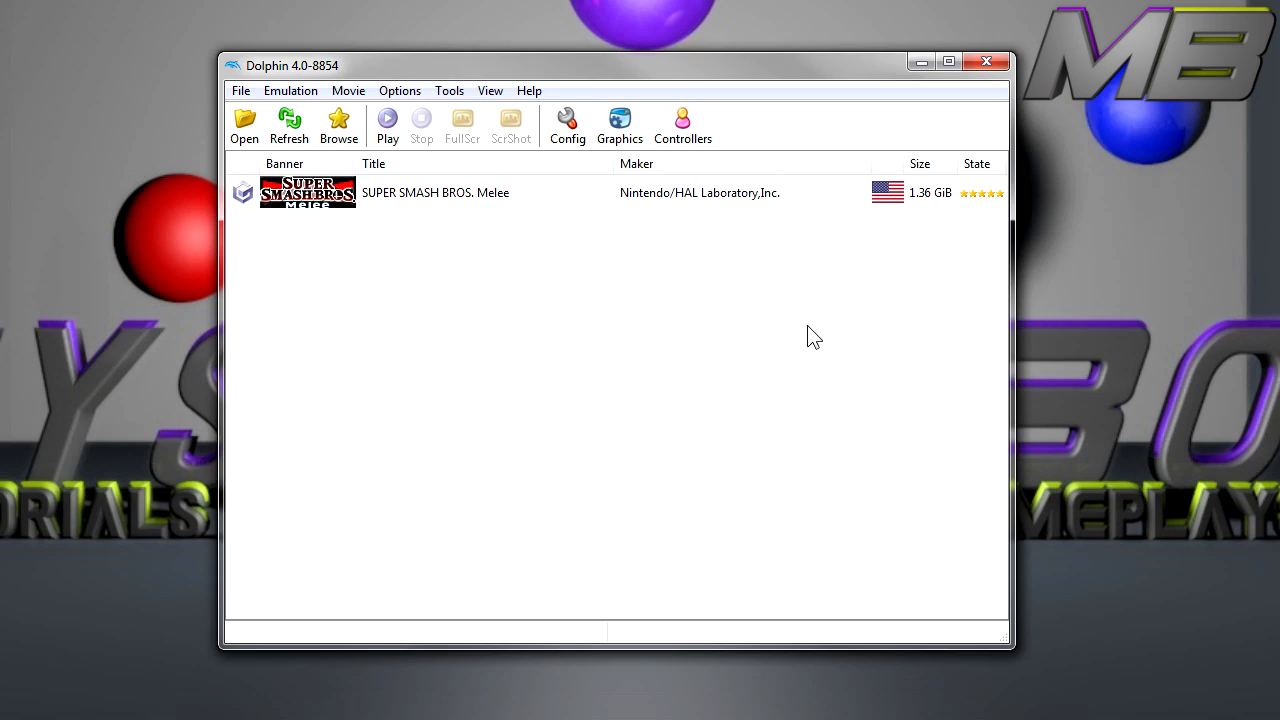